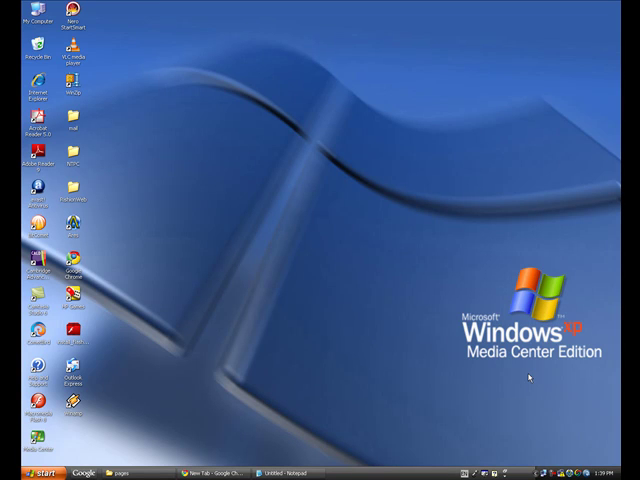
{"action": "mouse_move", "coordinate": [400, 312]}
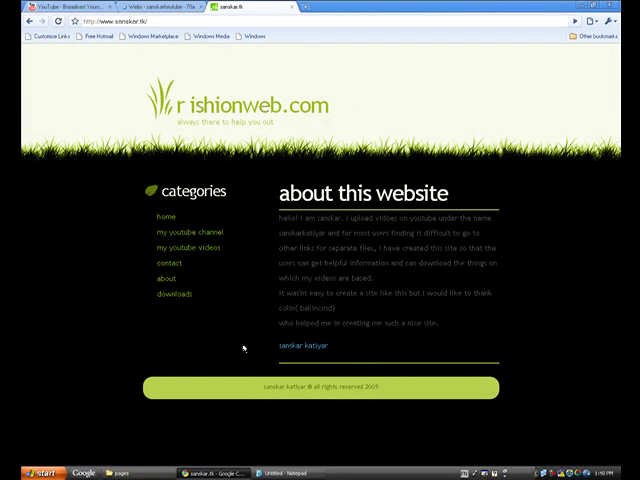
{"action": "mouse_move", "coordinate": [172, 296]}
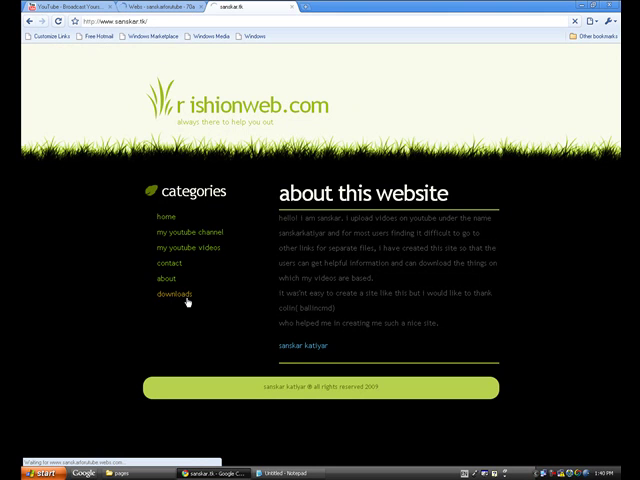
From rishionweb.com's downloads list, open the '8) vista cursors for xp' FileFront page
{"action": "left_click", "coordinate": [176, 294]}
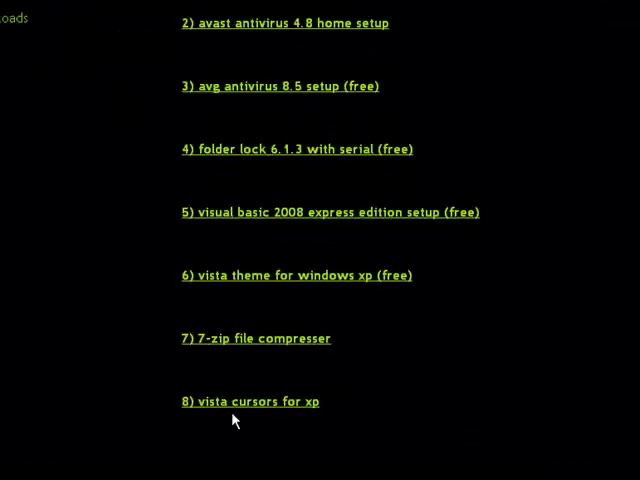
{"action": "left_click", "coordinate": [246, 400]}
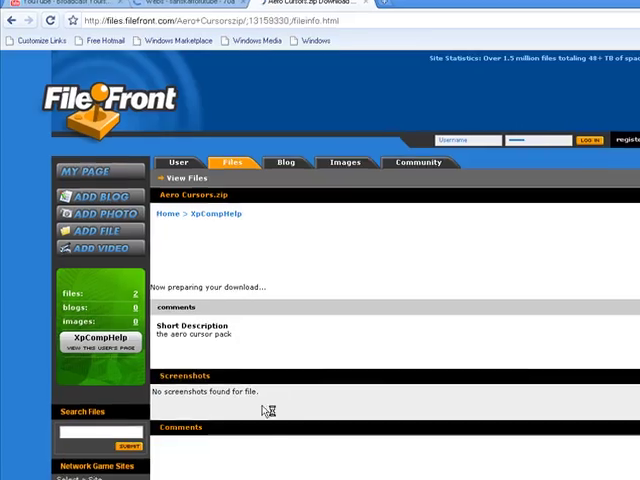
Start the FileFront 'Download Now' for Aero Cursors.zip and reach the thank-you page
{"action": "scroll", "scroll_direction": "down", "scroll_amount": 3}
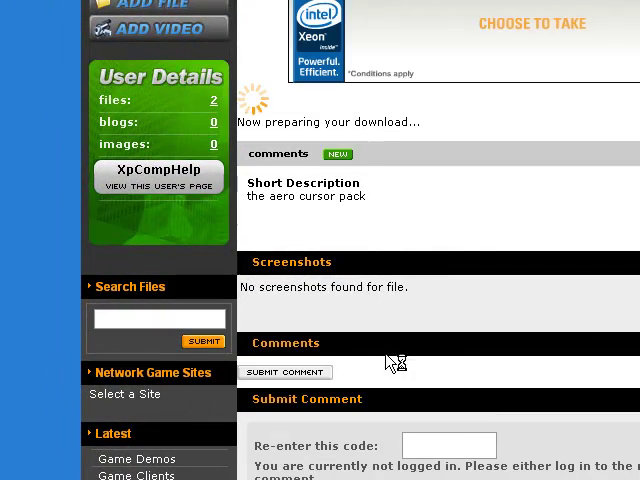
{"action": "scroll", "scroll_direction": "up", "scroll_amount": 3}
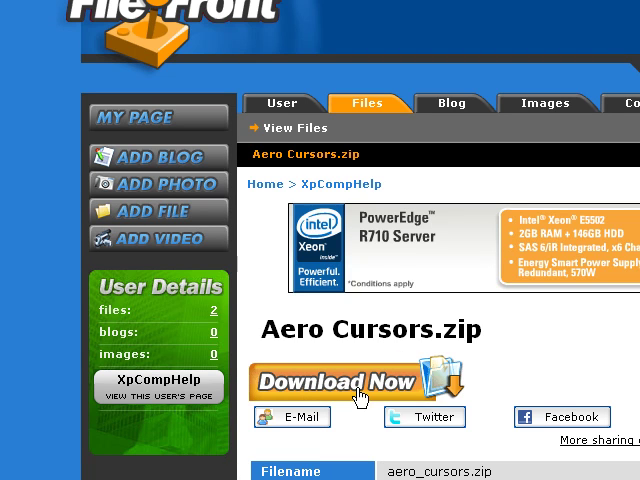
{"action": "mouse_move", "coordinate": [356, 398]}
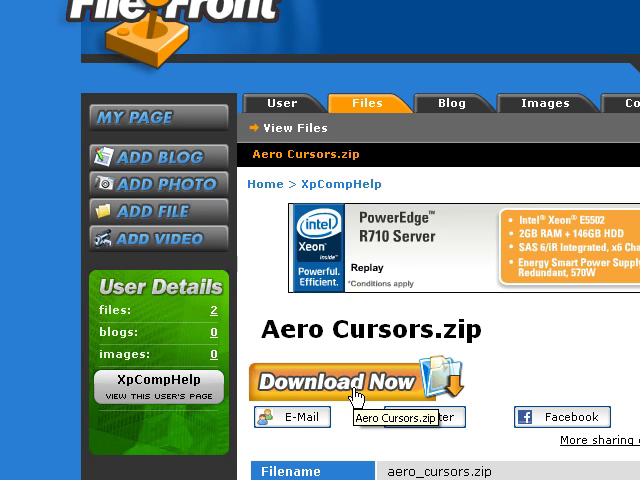
{"action": "left_click", "coordinate": [340, 384]}
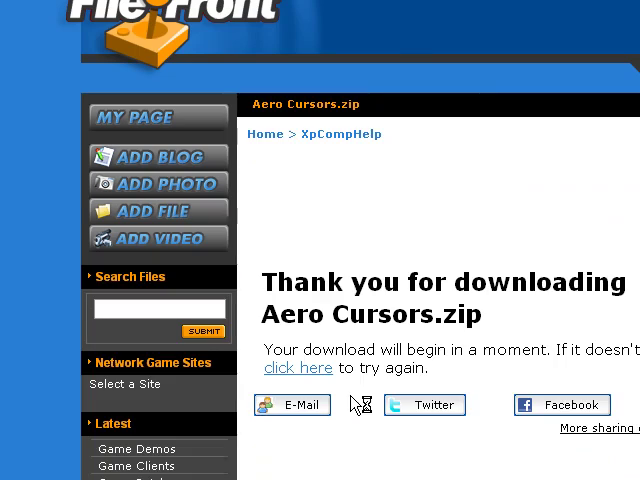
{"action": "scroll", "scroll_direction": "down", "scroll_amount": 3}
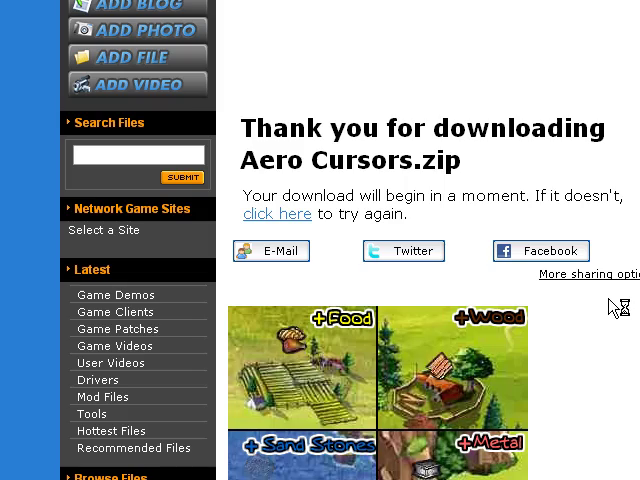
{"action": "scroll", "scroll_direction": "down", "scroll_amount": 3}
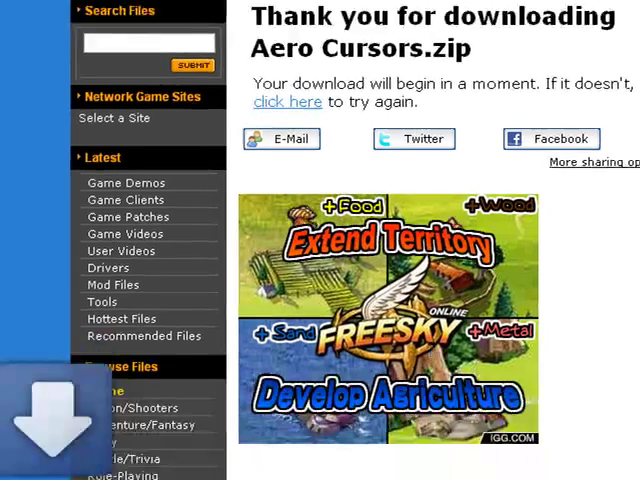
{"action": "scroll", "scroll_direction": "down", "scroll_amount": 3}
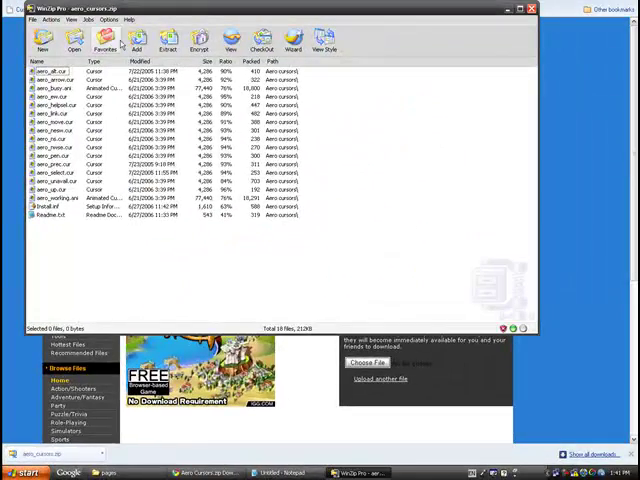
Extract the archive's cursor files into a new Desktop folder named 'vishi'
{"action": "left_click", "coordinate": [168, 40]}
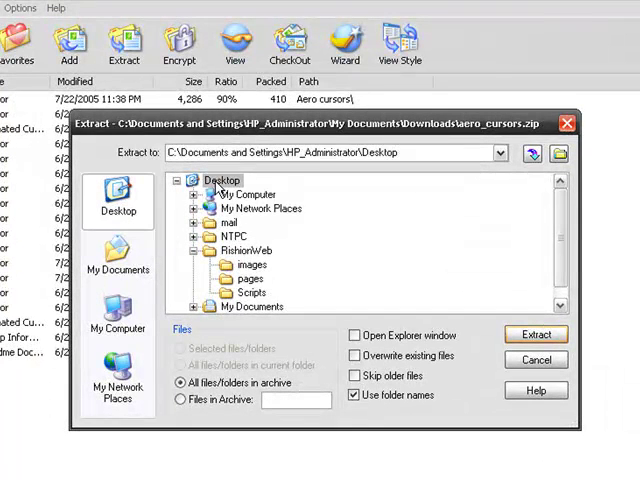
{"action": "left_click", "coordinate": [220, 180]}
{"action": "type", "text": "rishi"}
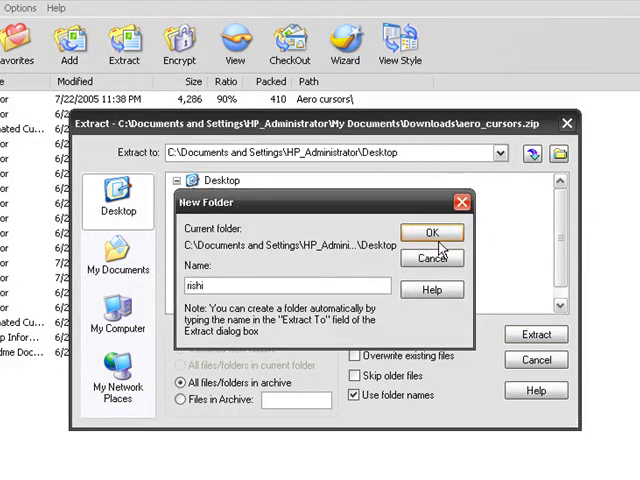
{"action": "left_click", "coordinate": [430, 232]}
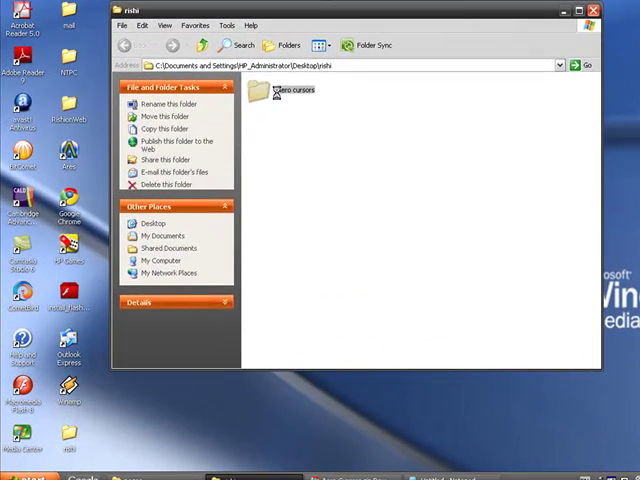
Run Install.inf inside the extracted Aero cursors folder to install the scheme
{"action": "double_click", "coordinate": [296, 88]}
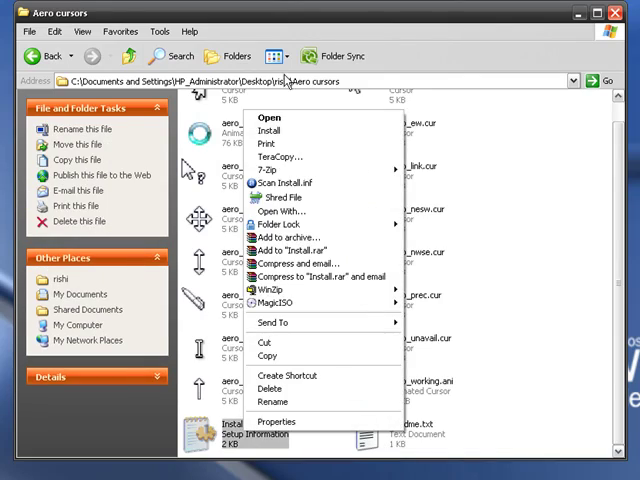
{"action": "left_click", "coordinate": [268, 116]}
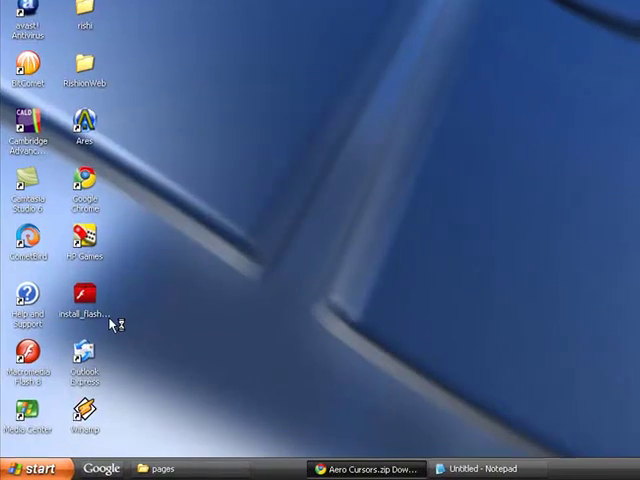
Apply Aero Cursors as the pointer scheme via Control Panel > Appearance and Themes > Mouse Pointers
{"action": "left_click", "coordinate": [28, 468]}
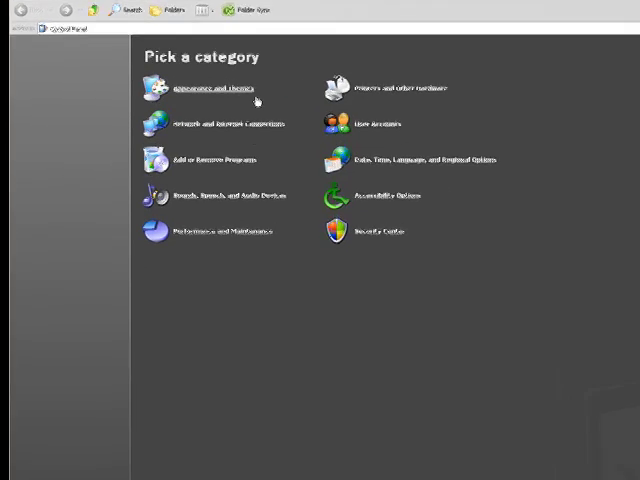
{"action": "left_click", "coordinate": [218, 88]}
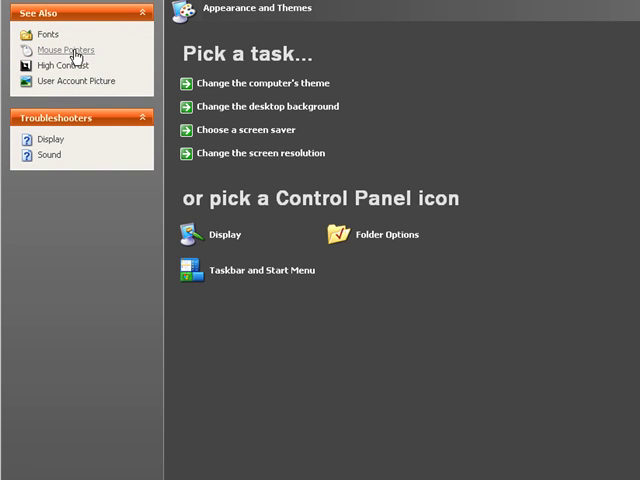
{"action": "left_click", "coordinate": [64, 50]}
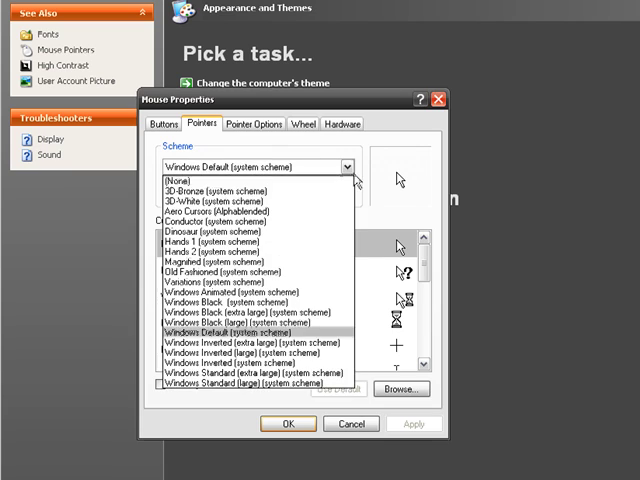
{"action": "left_click", "coordinate": [222, 212]}
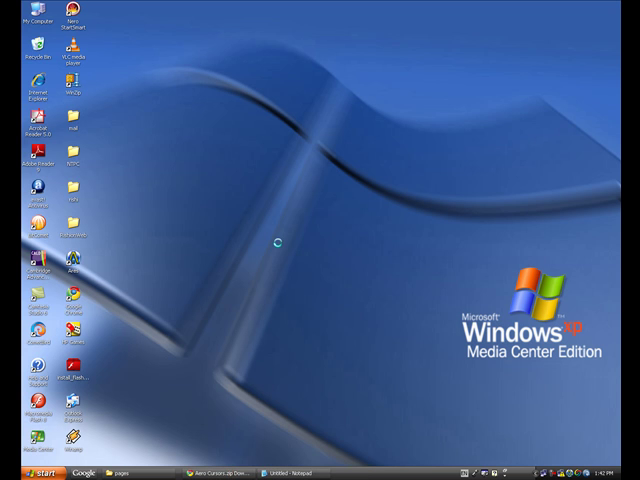
{"action": "left_click_drag", "start_coordinate": [276, 240], "coordinate": [262, 310]}
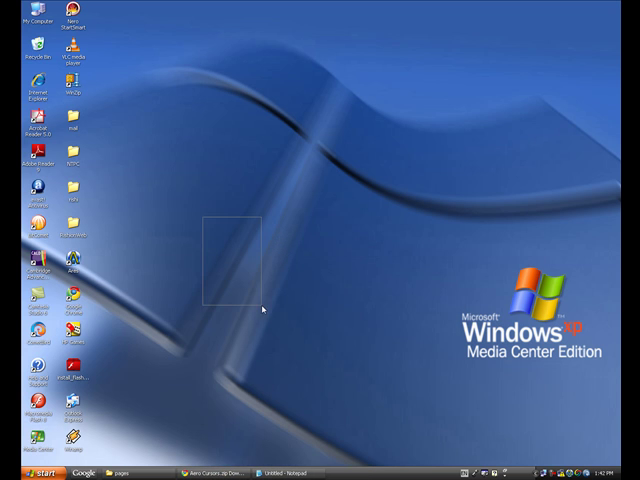